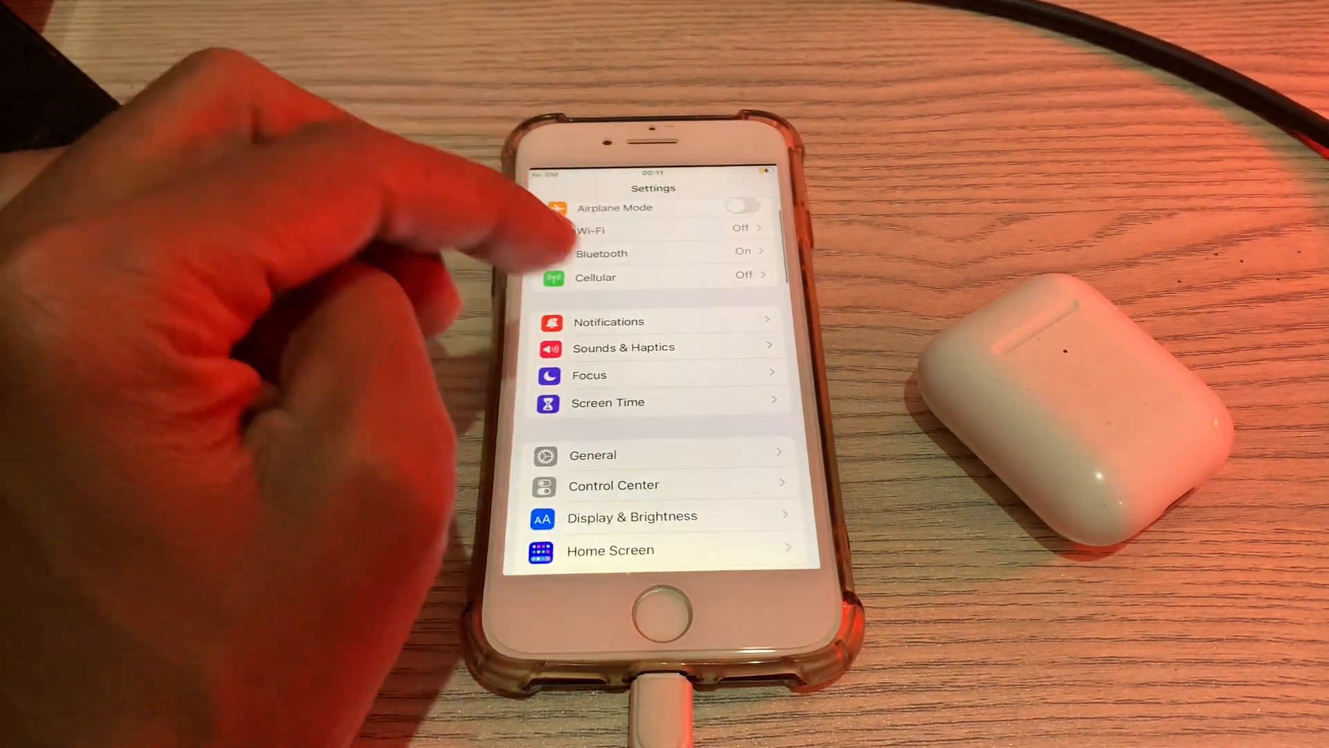
# Step: Navigate into General and then Language & Region, showing region China mainland
pyautogui.scroll(-3)
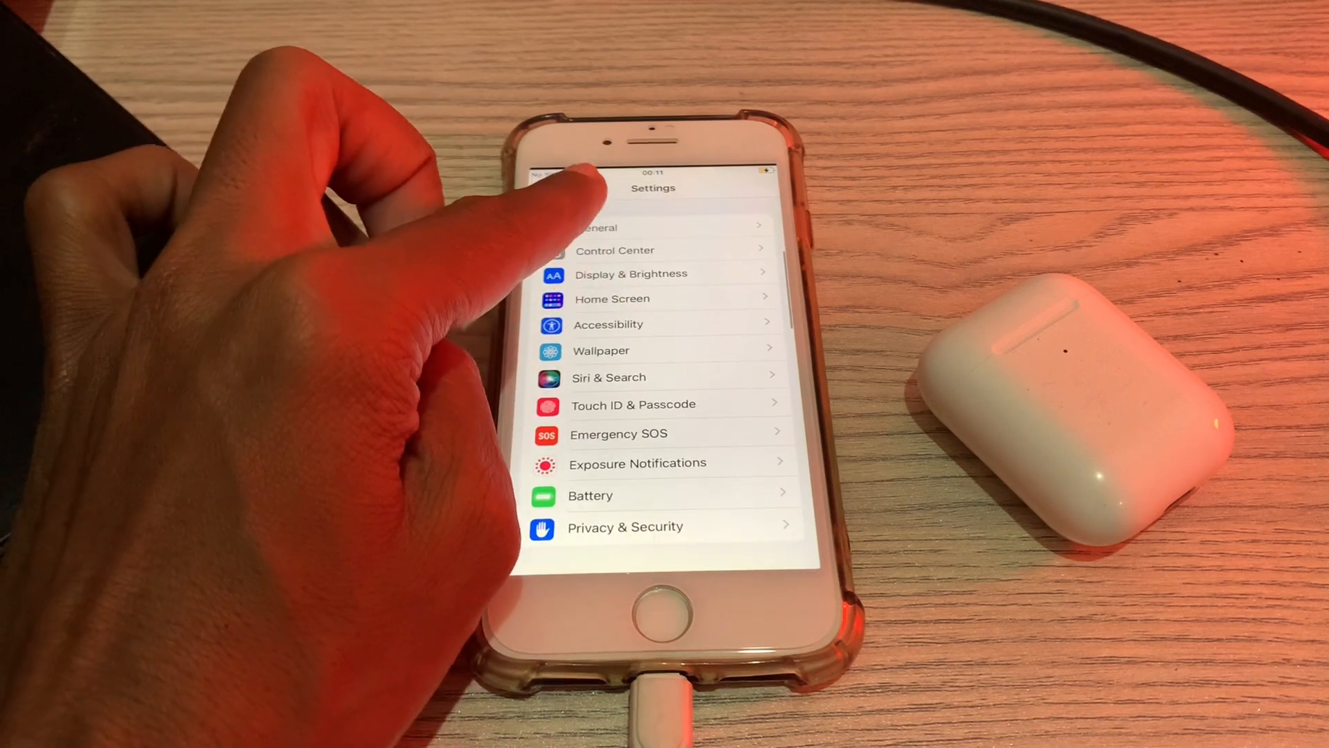
pyautogui.click(598, 227)
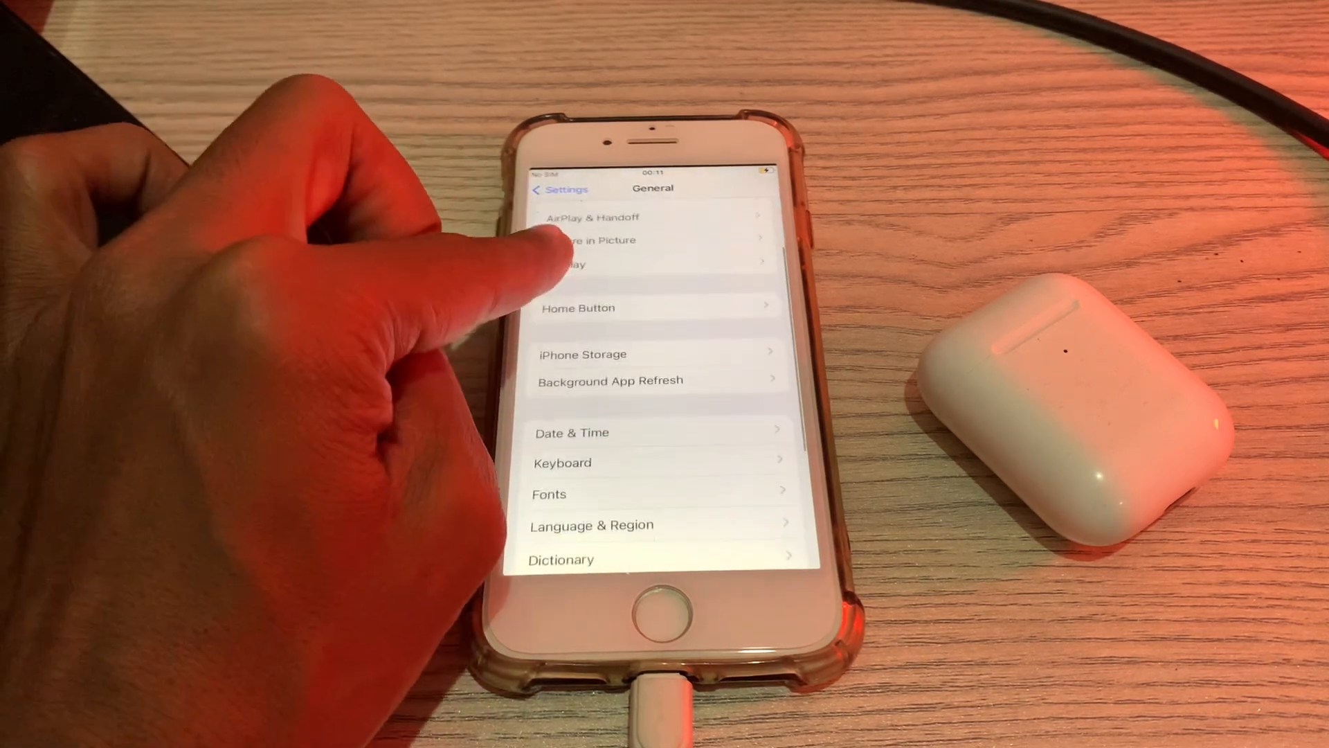
pyautogui.click(572, 432)
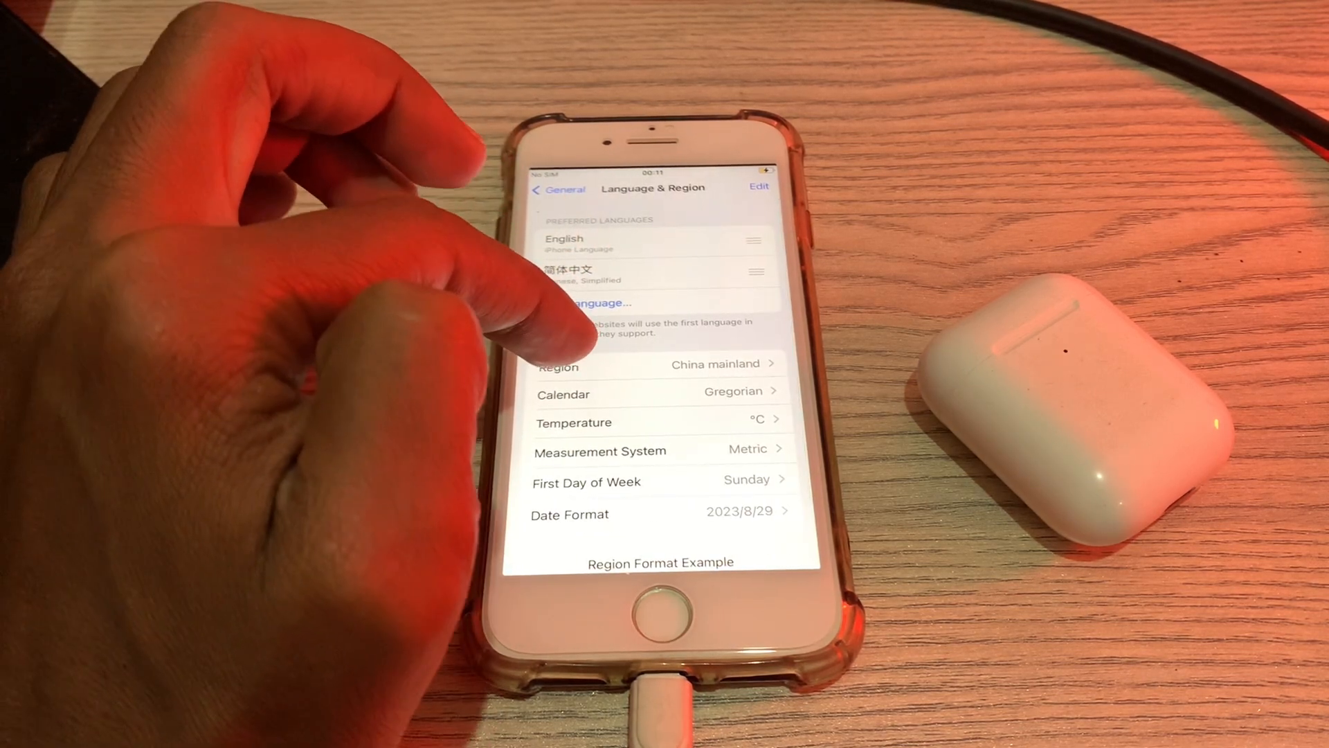
# Step: Set the region to Pakistan by searching 'P' in Select Region and confirming
pyautogui.click(652, 364)
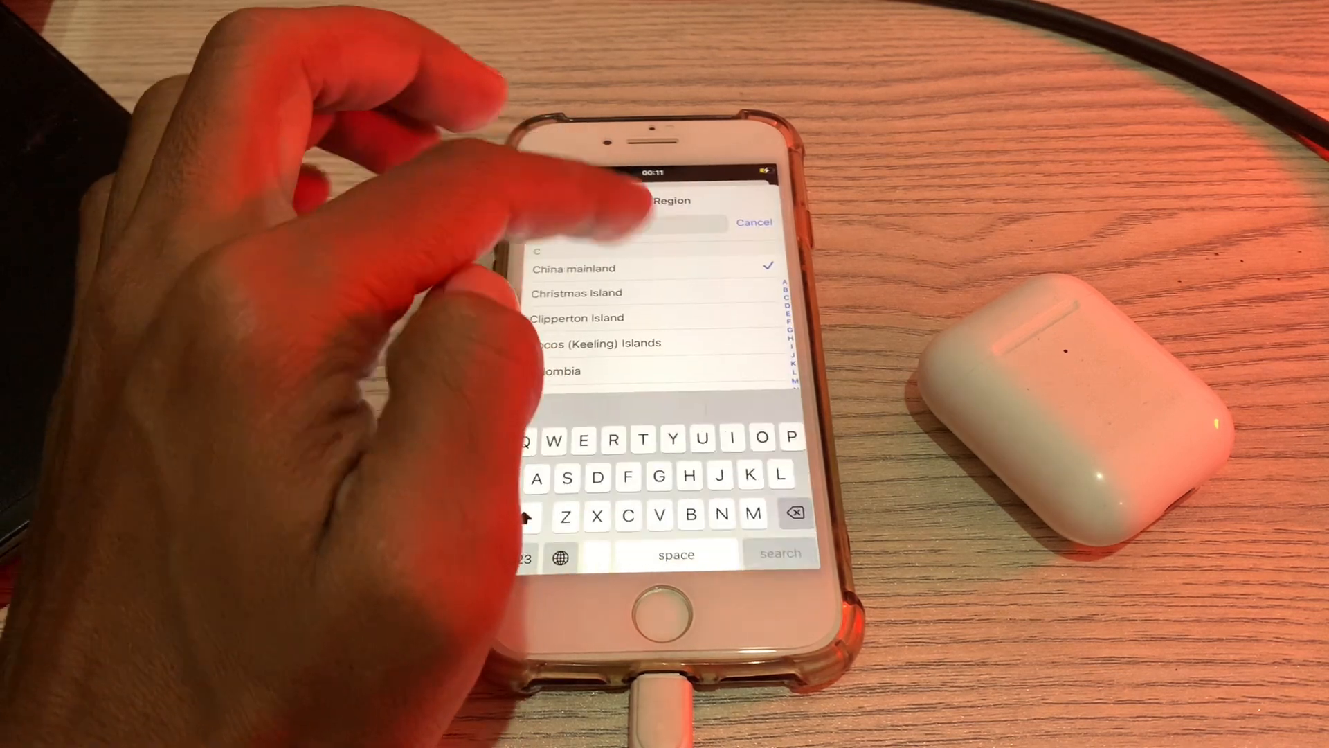
pyautogui.write('Pak')
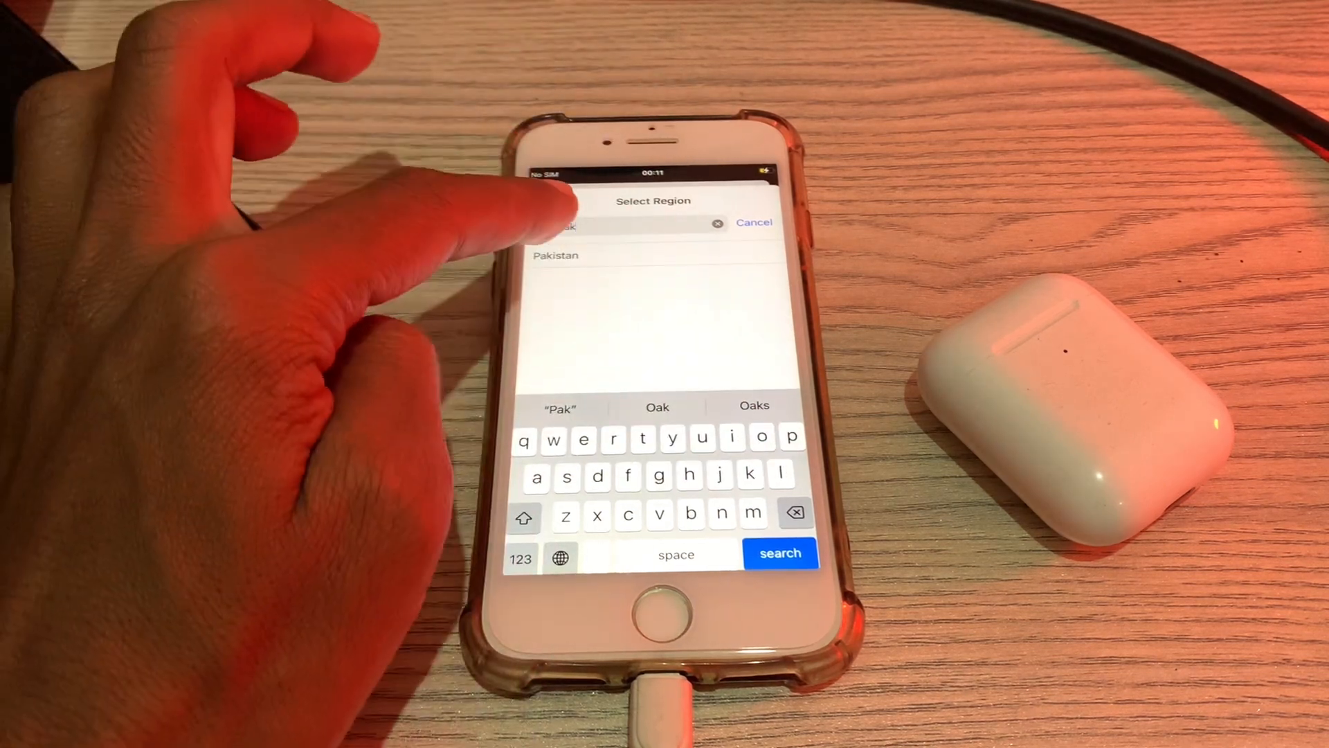
pyautogui.click(556, 255)
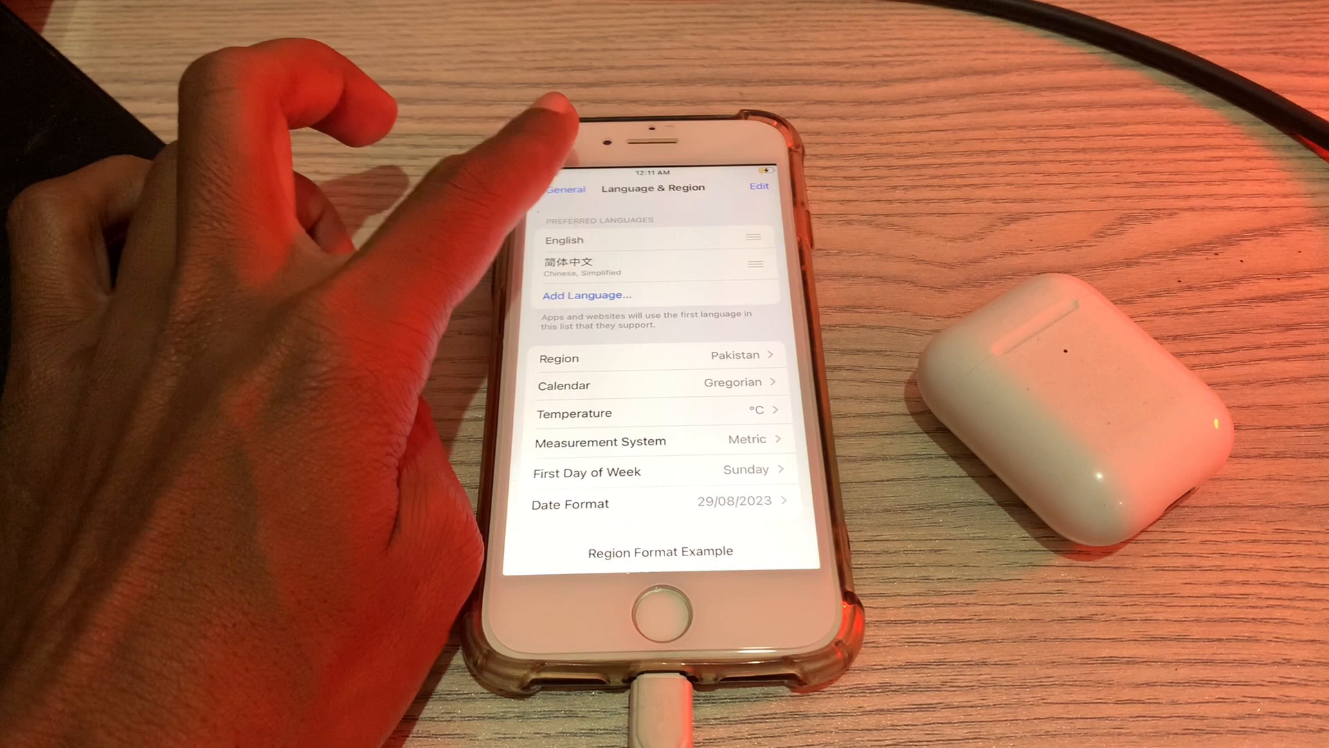
# Step: Browse the iPhone Storage app-size list, then return to General and scroll down
pyautogui.click(566, 186)
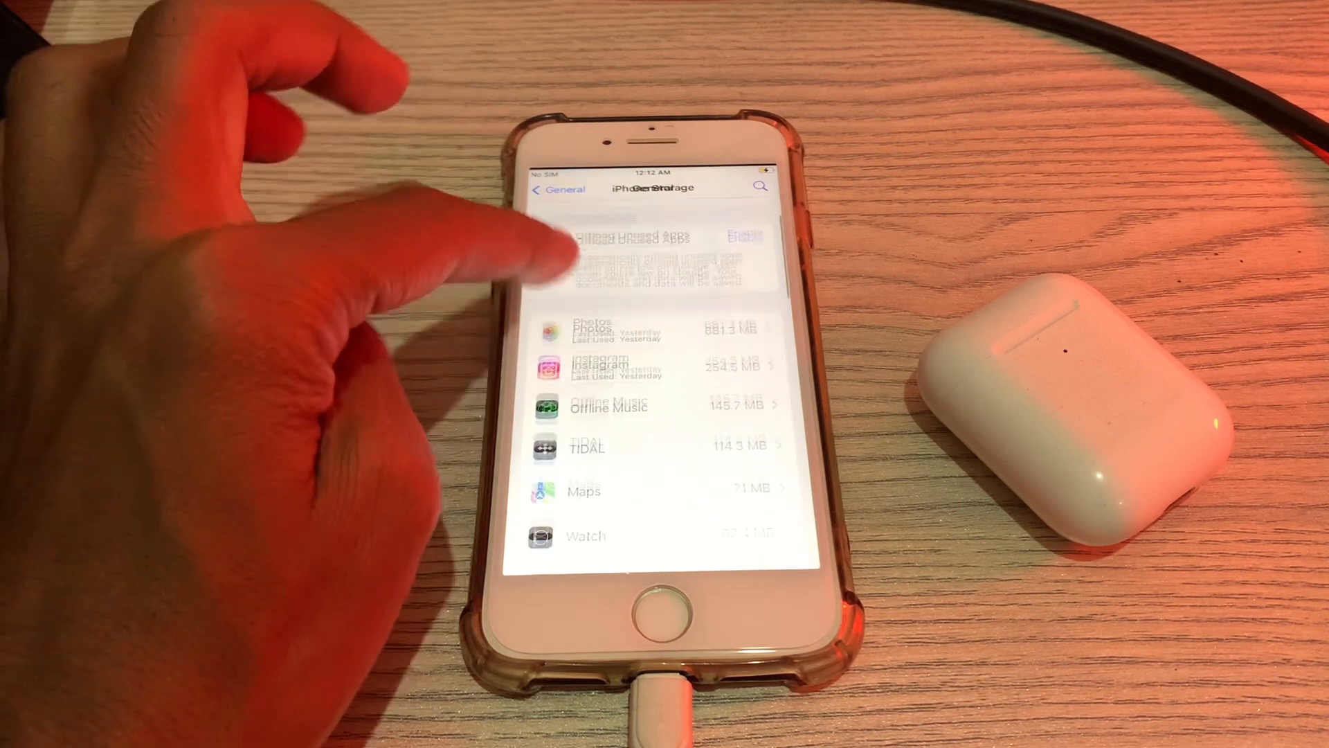
pyautogui.scroll(-3)
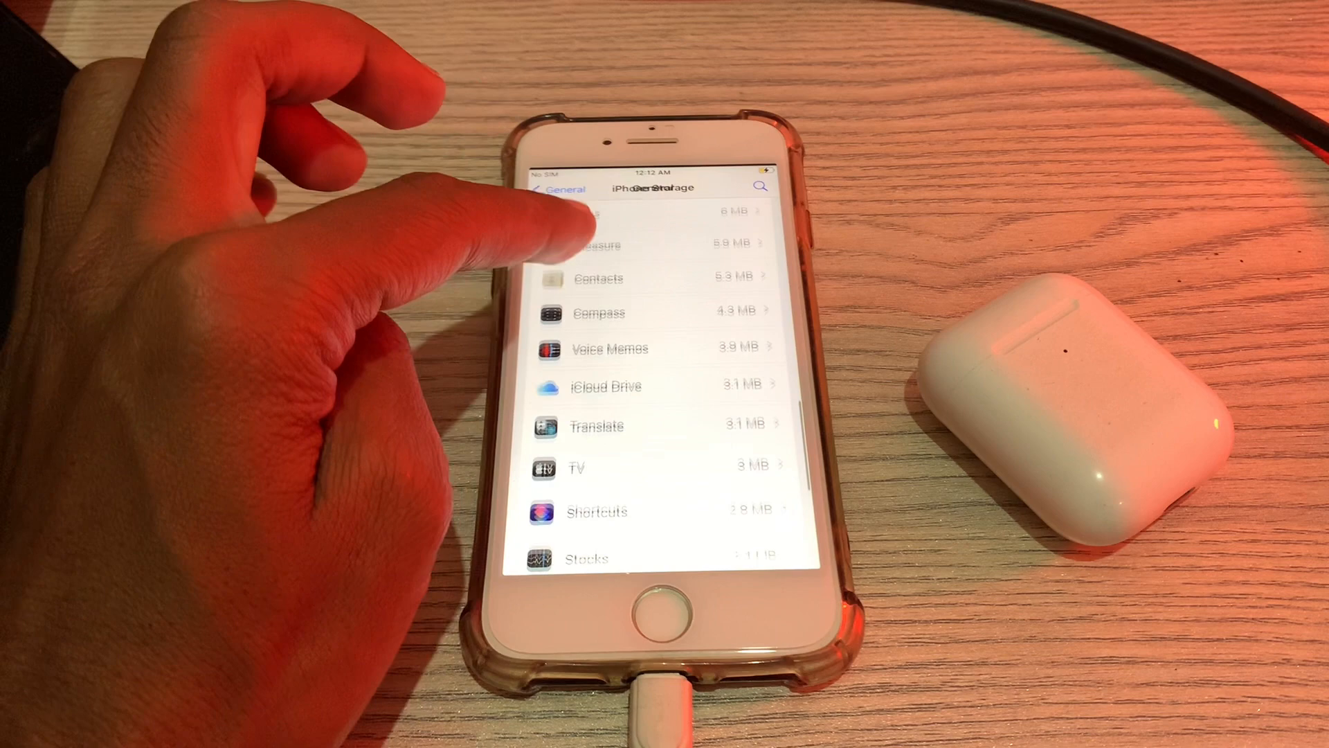
pyautogui.scroll(-3)
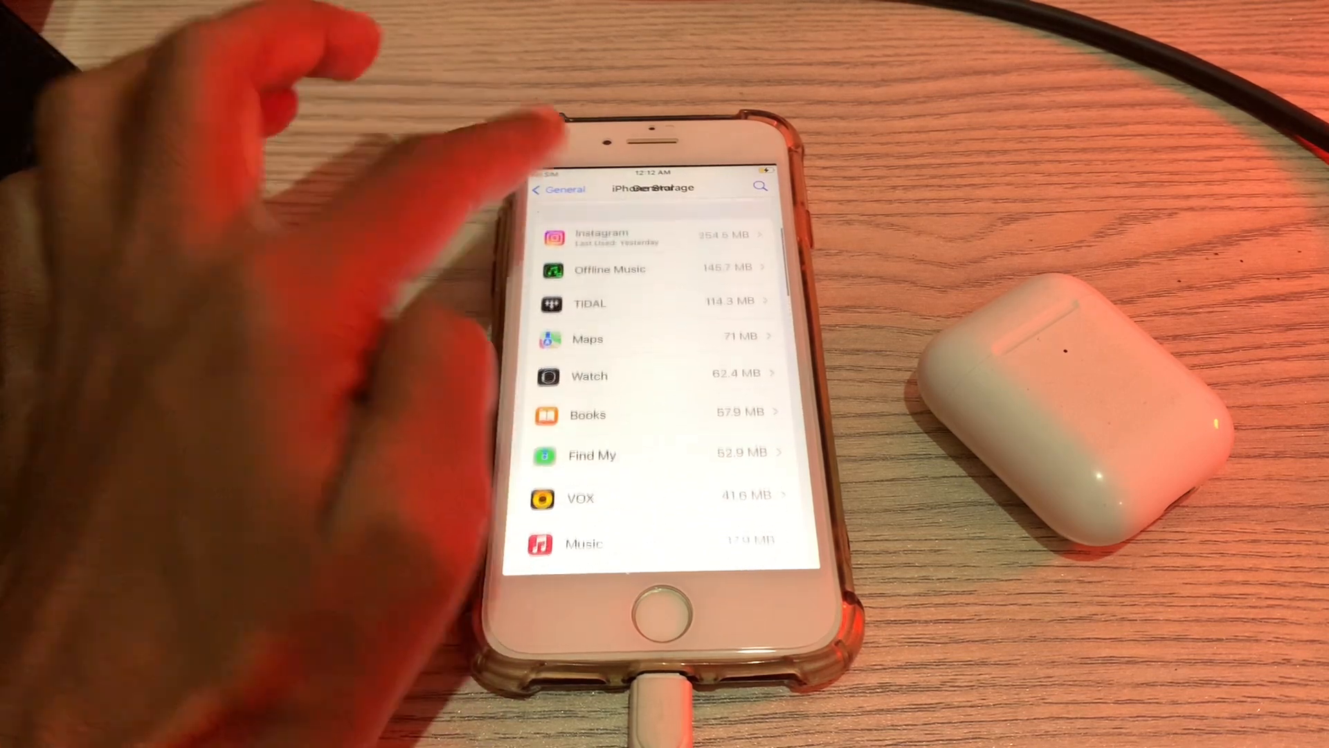
pyautogui.click(556, 189)
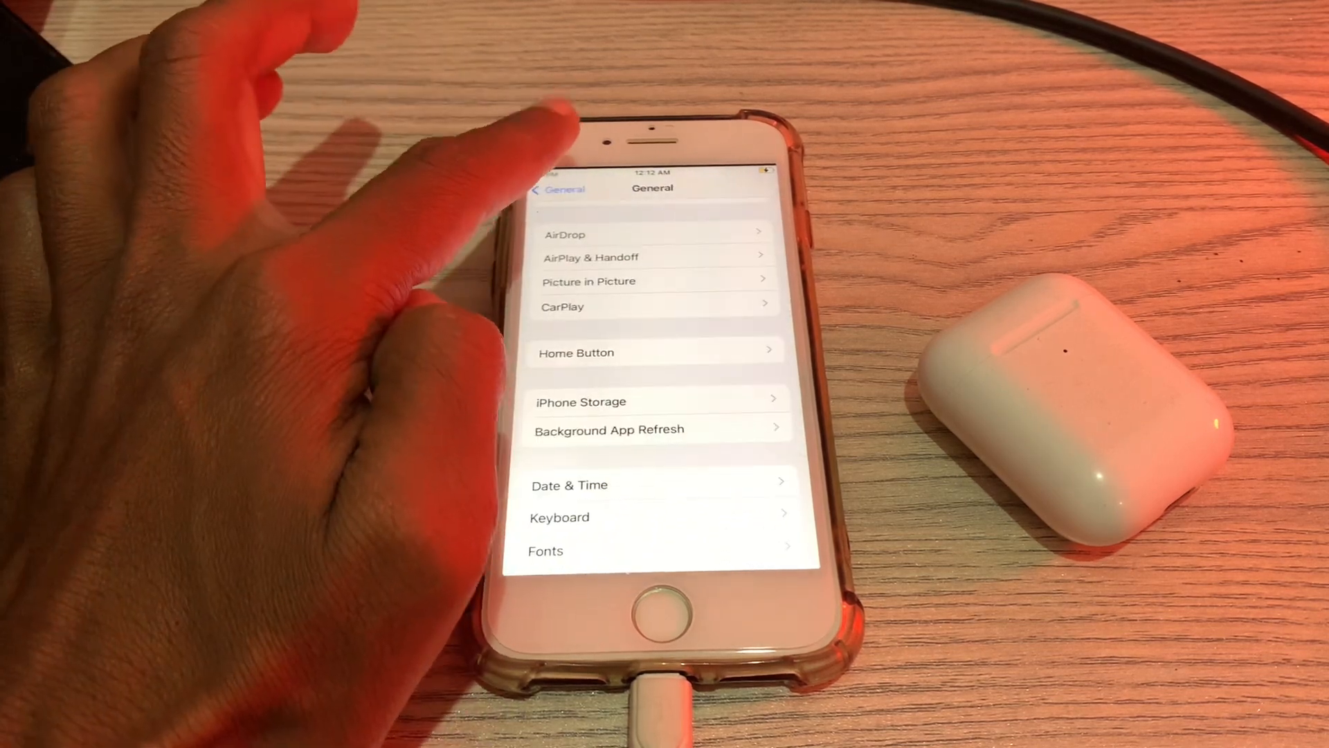
pyautogui.scroll(-3)
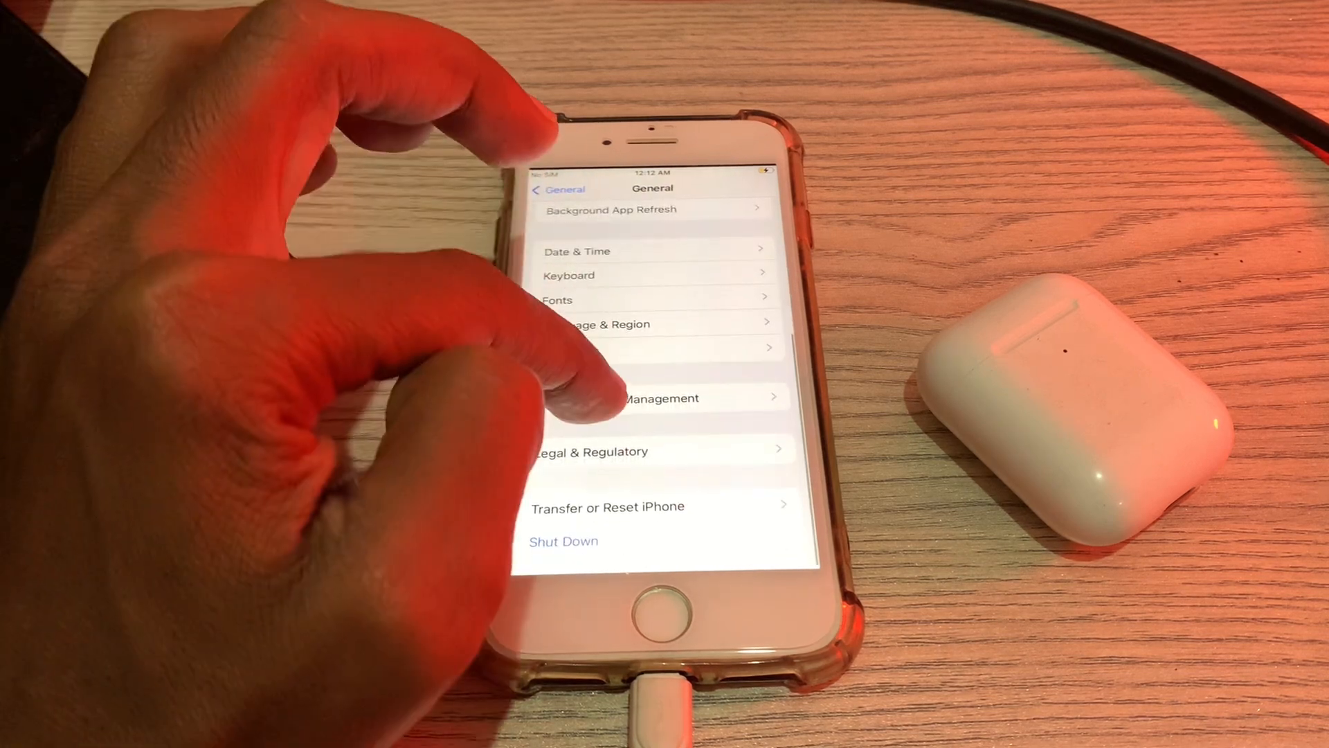